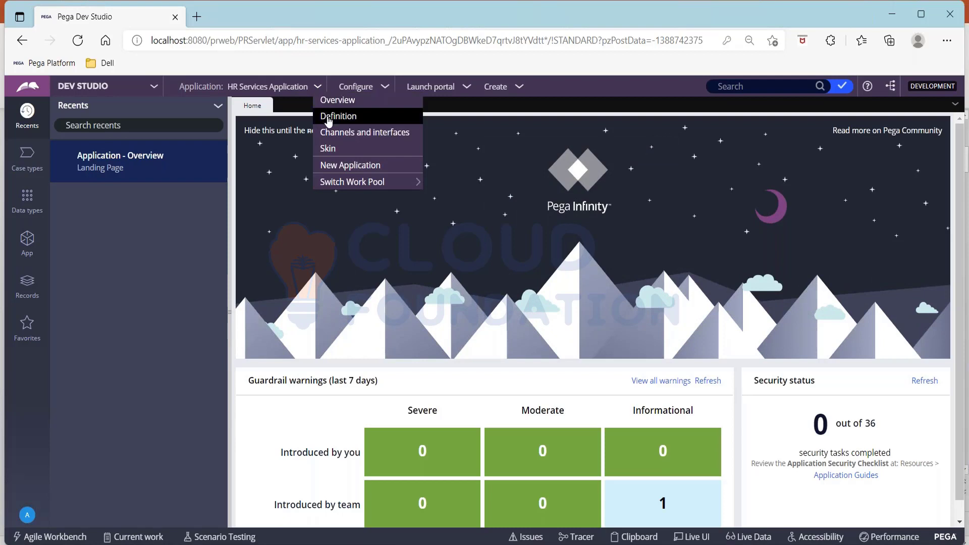
Open the UIKit built-on application record from the application definition
{"action": "left_click", "coordinate": [338, 116]}
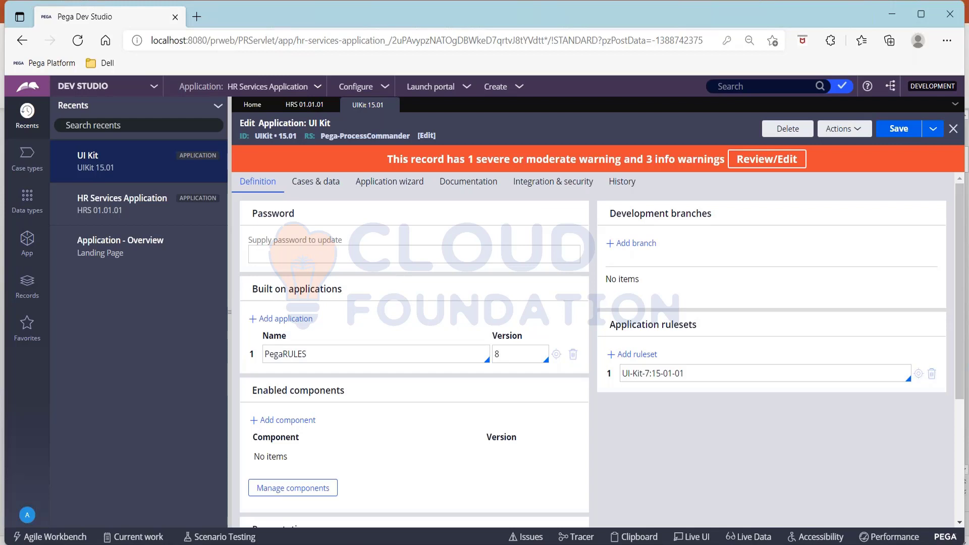
{"action": "mouse_move", "coordinate": [373, 400]}
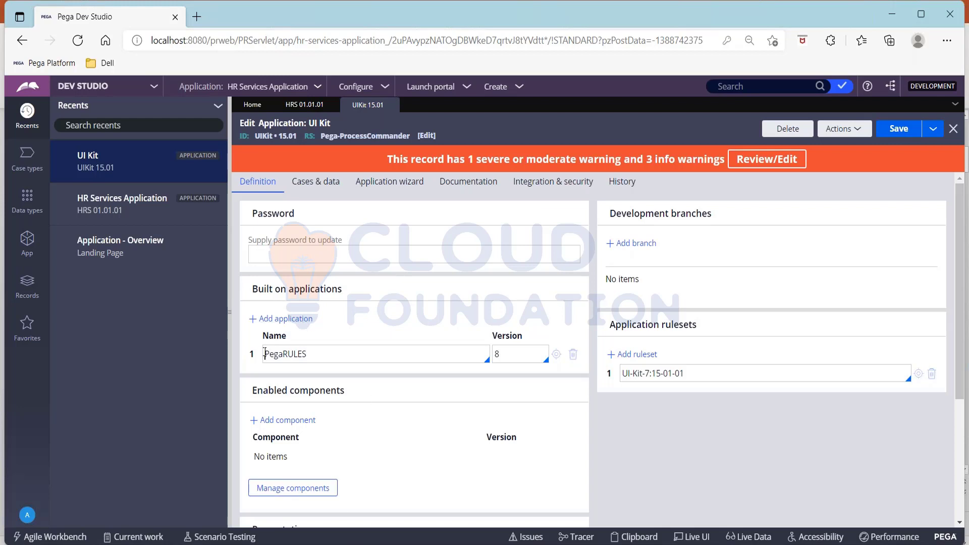
Return to the HRS 01.01.01 application definition and view its empty Case types explorer
{"action": "double_click", "coordinate": [284, 353]}
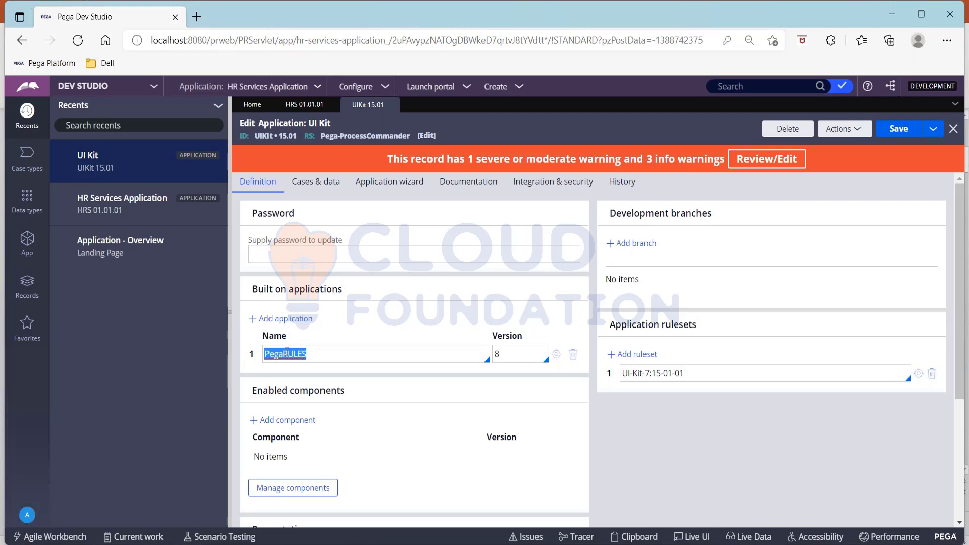
{"action": "mouse_move", "coordinate": [330, 368]}
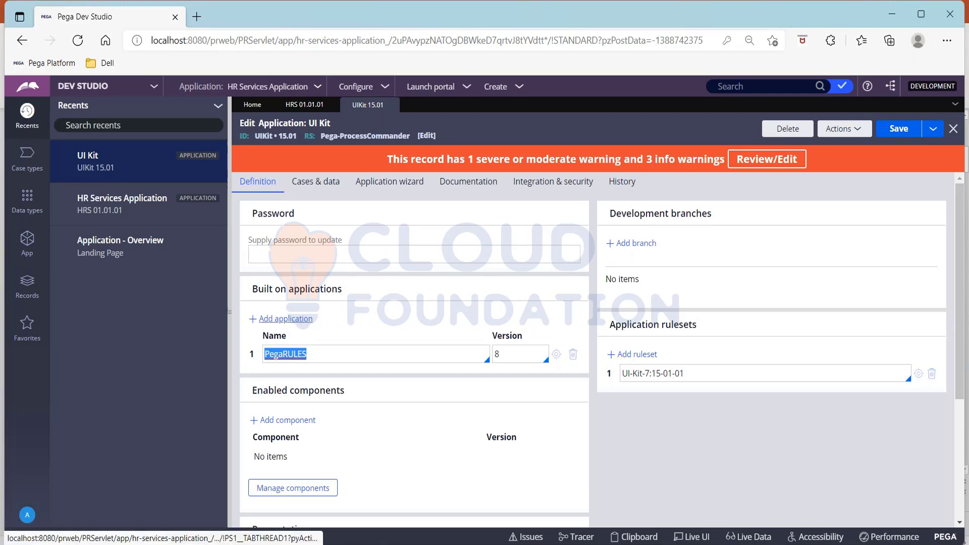
{"action": "left_click", "coordinate": [303, 105]}
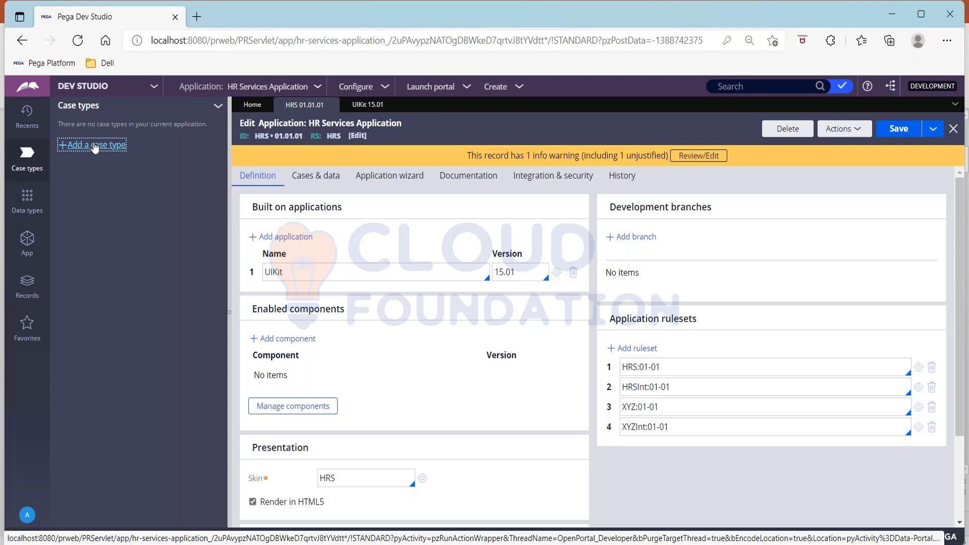
Add a new case type named 'Recruitment' and expand its Advanced Settings
{"action": "left_click", "coordinate": [93, 145]}
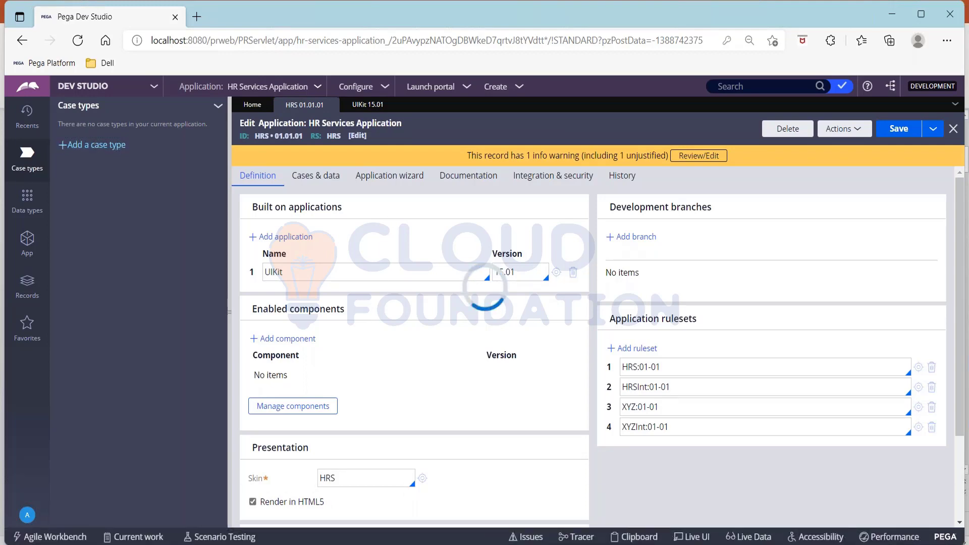
{"action": "left_click", "coordinate": [93, 145]}
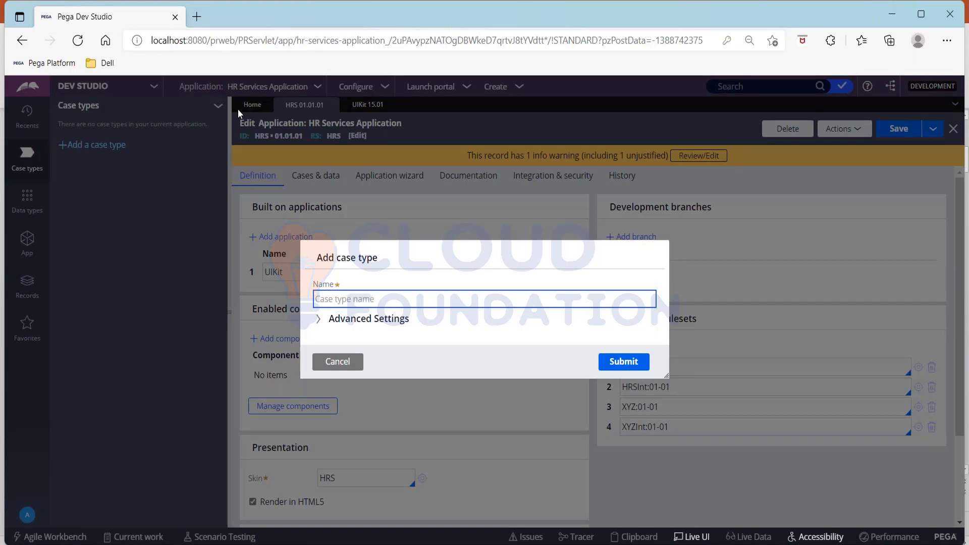
{"action": "type", "text": "Rec"}
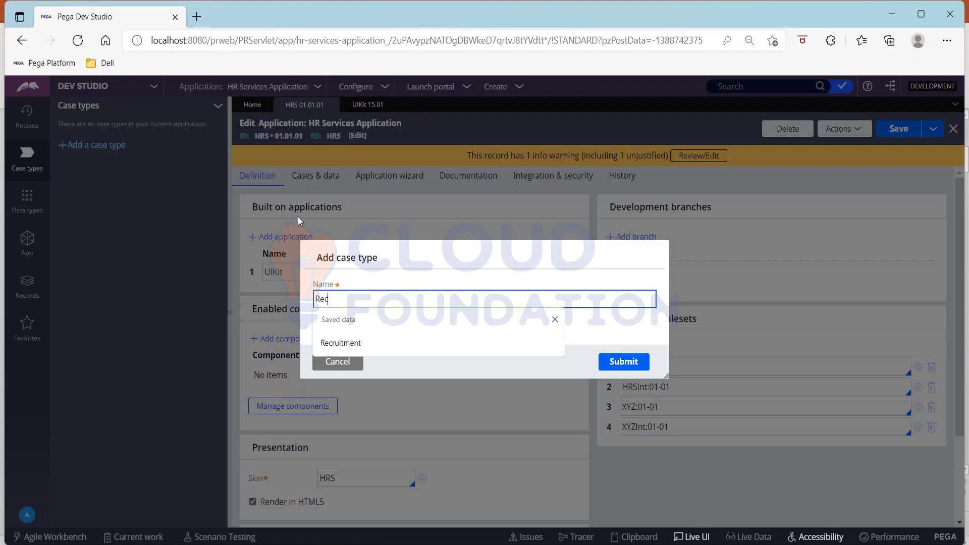
{"action": "left_click", "coordinate": [341, 342]}
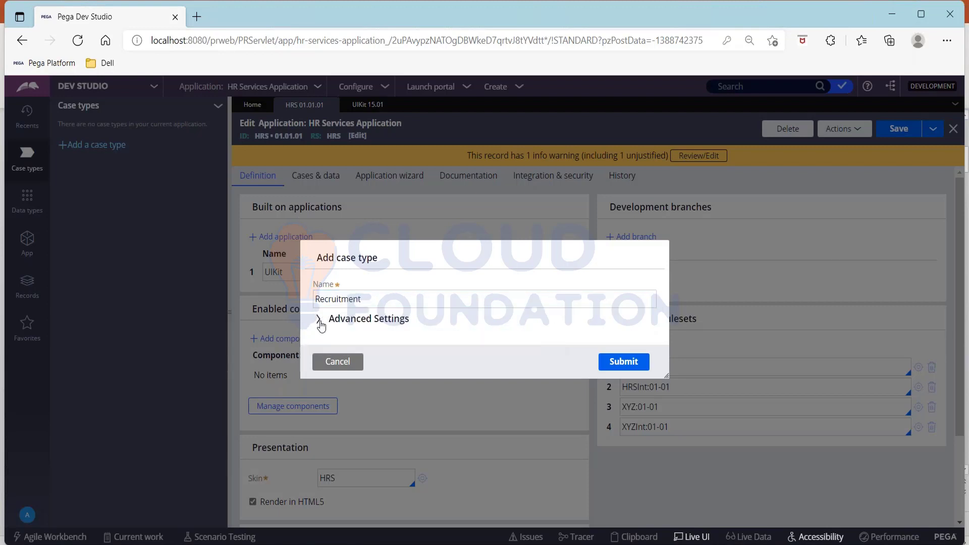
{"action": "left_click", "coordinate": [322, 319]}
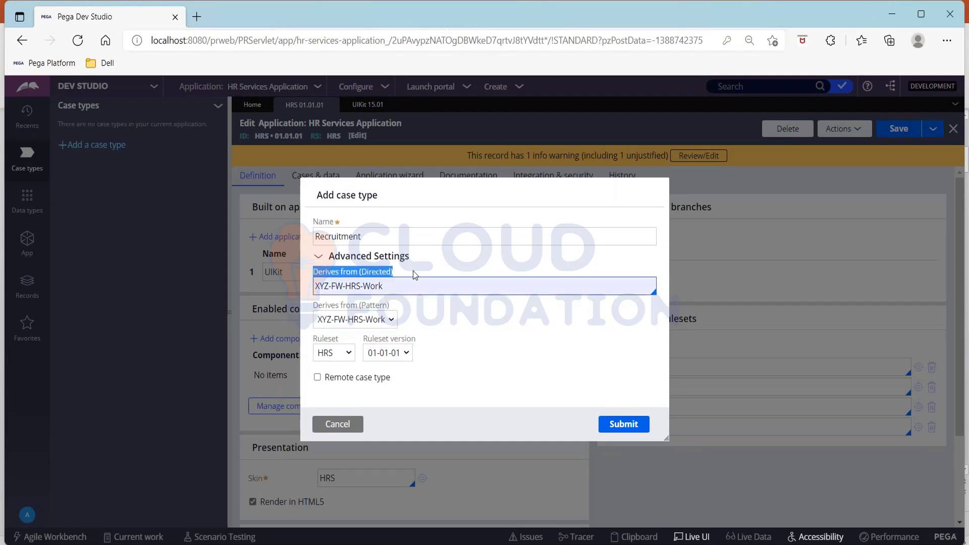
Set Derives from (Directed) to Work-Cover- and submit the Recruitment case type
{"action": "left_click", "coordinate": [483, 286]}
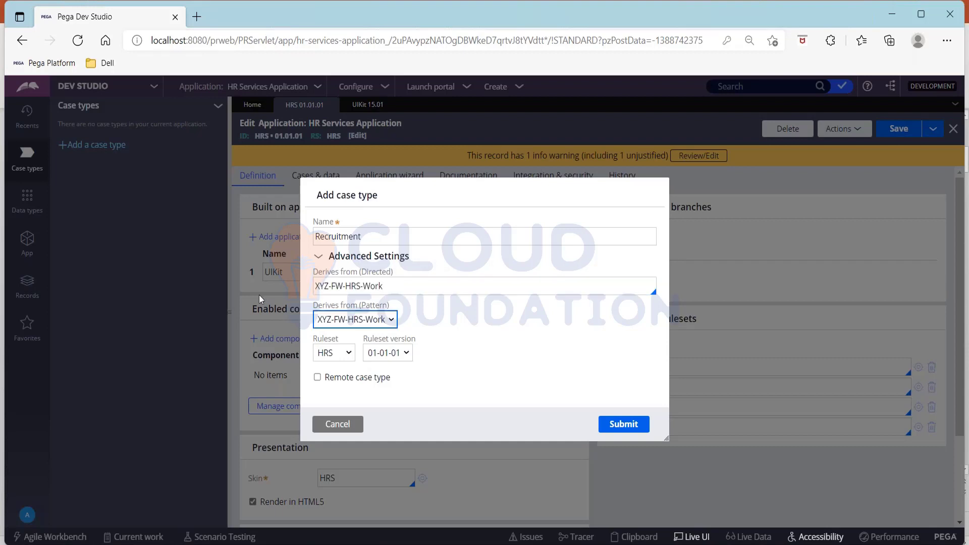
{"action": "left_click", "coordinate": [484, 285]}
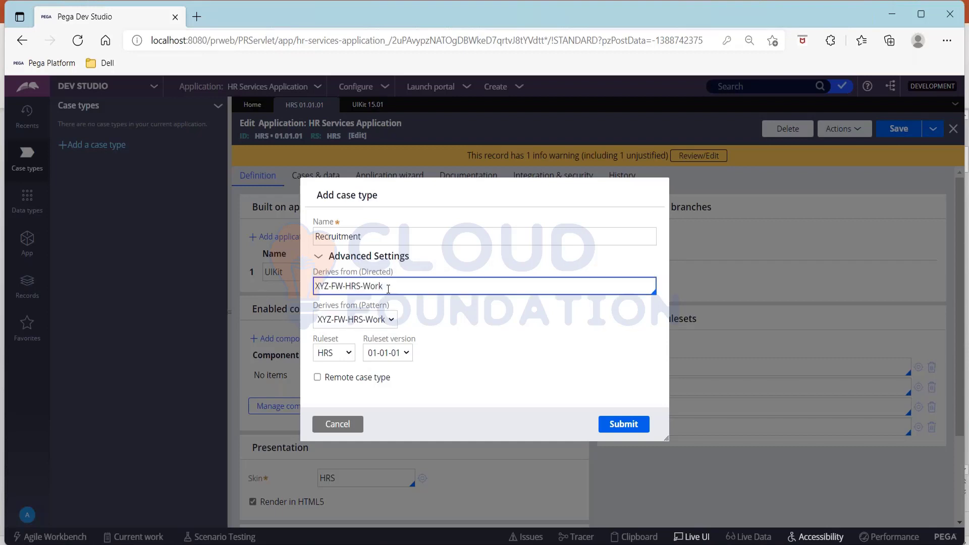
{"action": "type", "text": "W"}
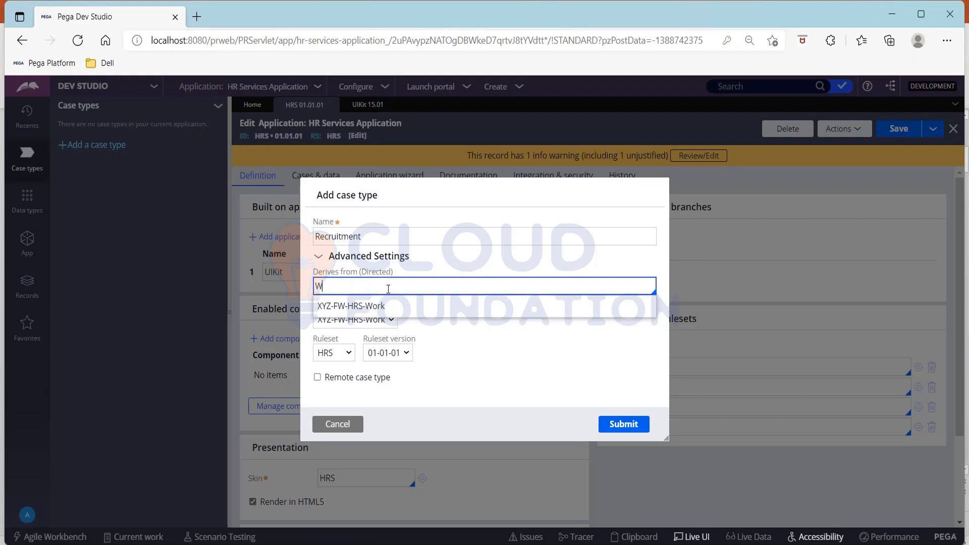
{"action": "type", "text": "ork-Co"}
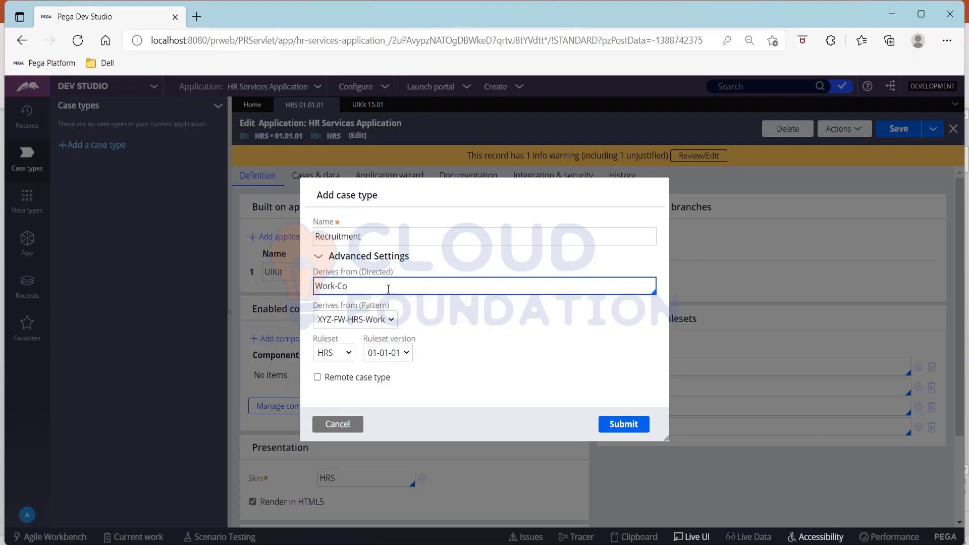
{"action": "type", "text": "ver-"}
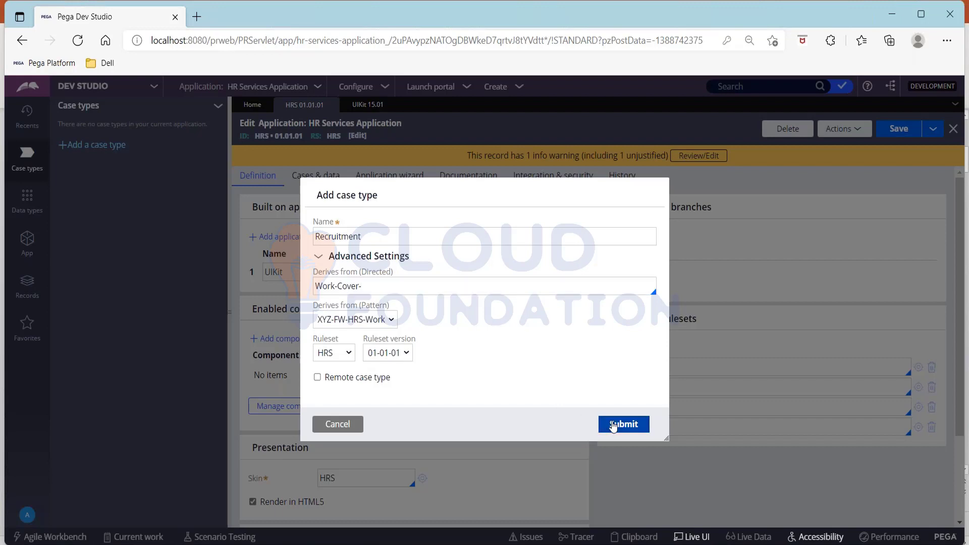
{"action": "left_click", "coordinate": [623, 424]}
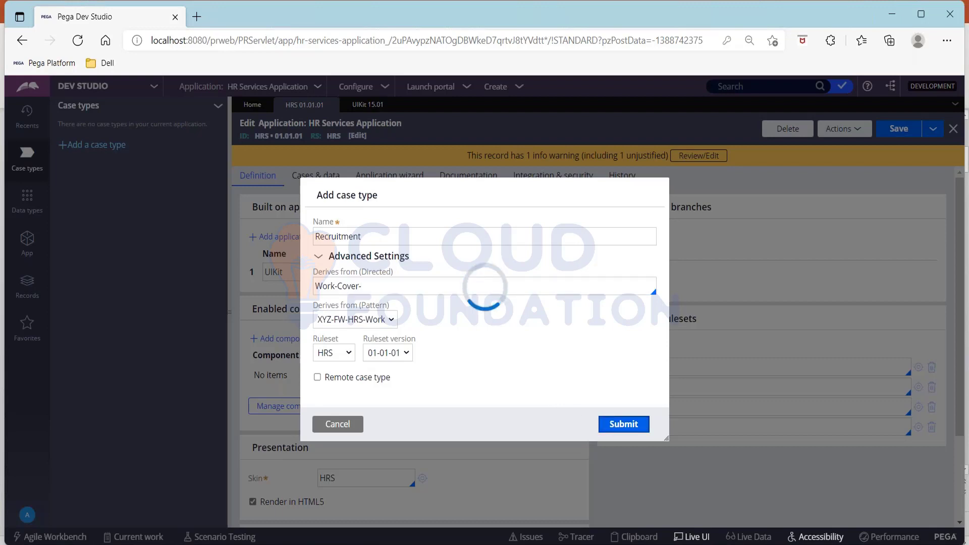
{"action": "left_click", "coordinate": [623, 424]}
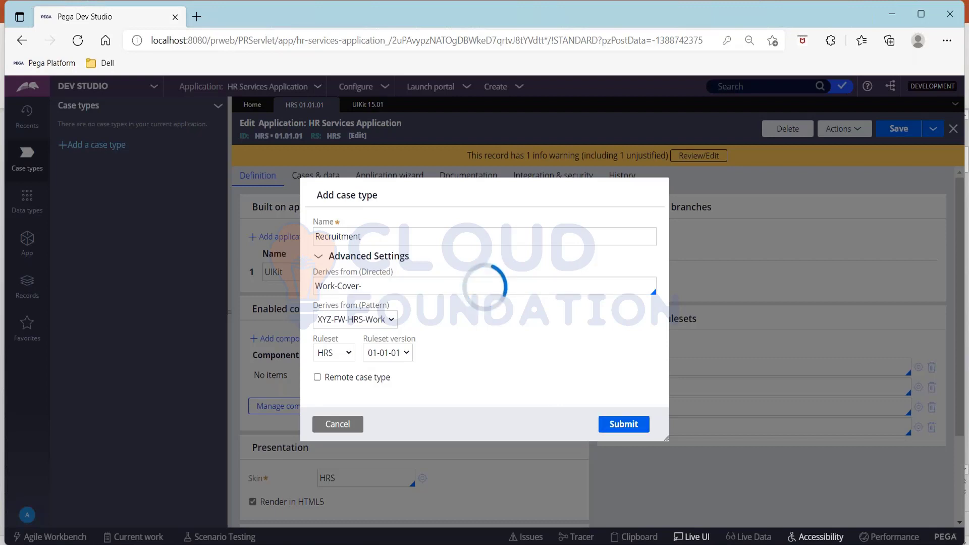
{"action": "left_click", "coordinate": [622, 424]}
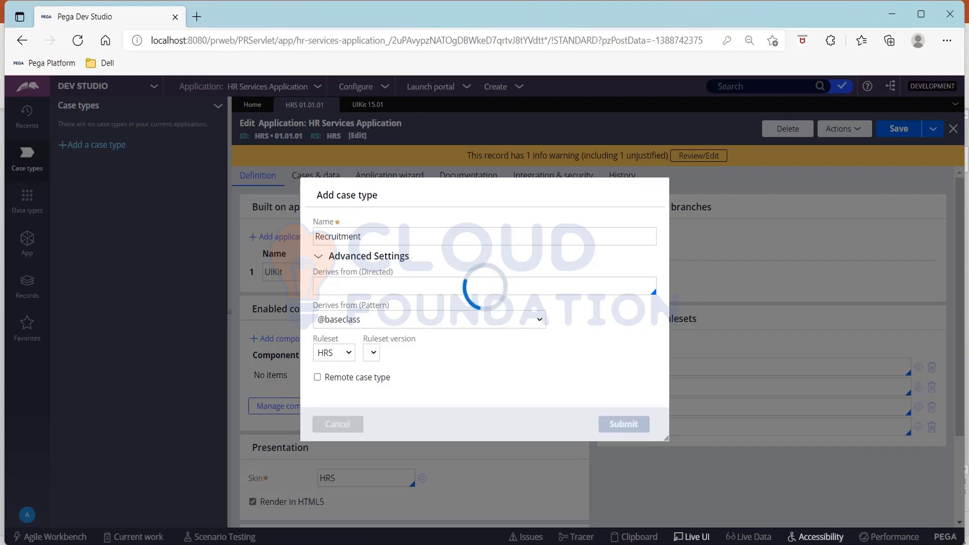
{"action": "left_click", "coordinate": [622, 424]}
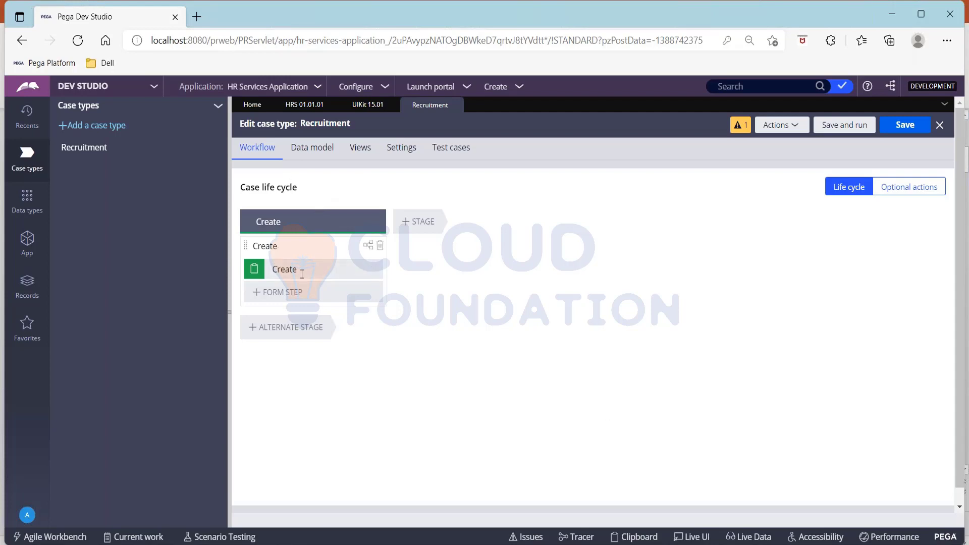
Select the default Create step and add a new stage after Create
{"action": "left_click", "coordinate": [284, 269]}
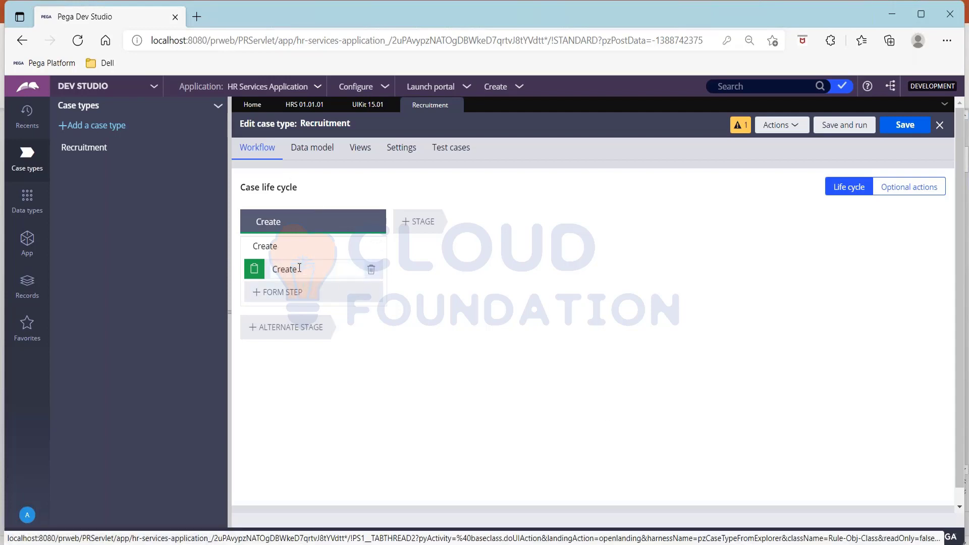
{"action": "left_click", "coordinate": [285, 268]}
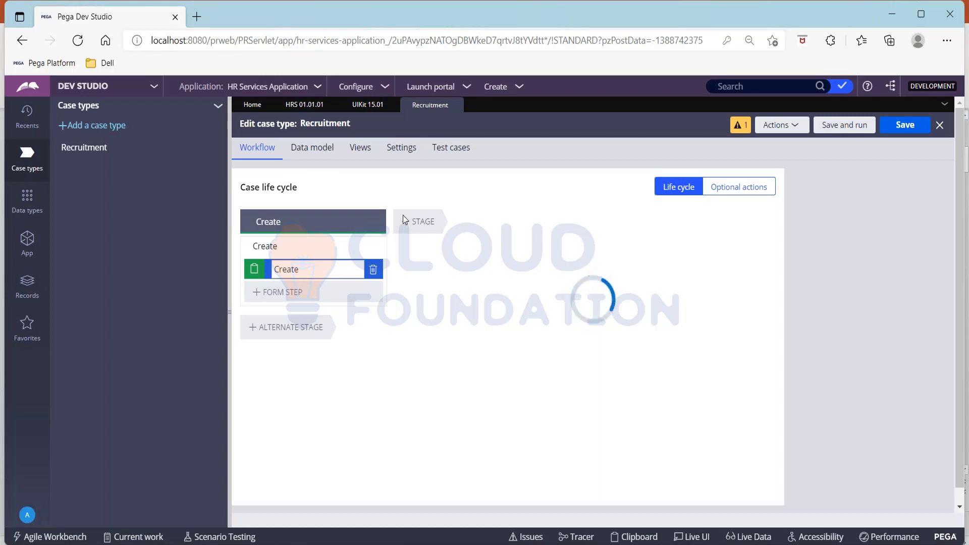
{"action": "left_click", "coordinate": [284, 269]}
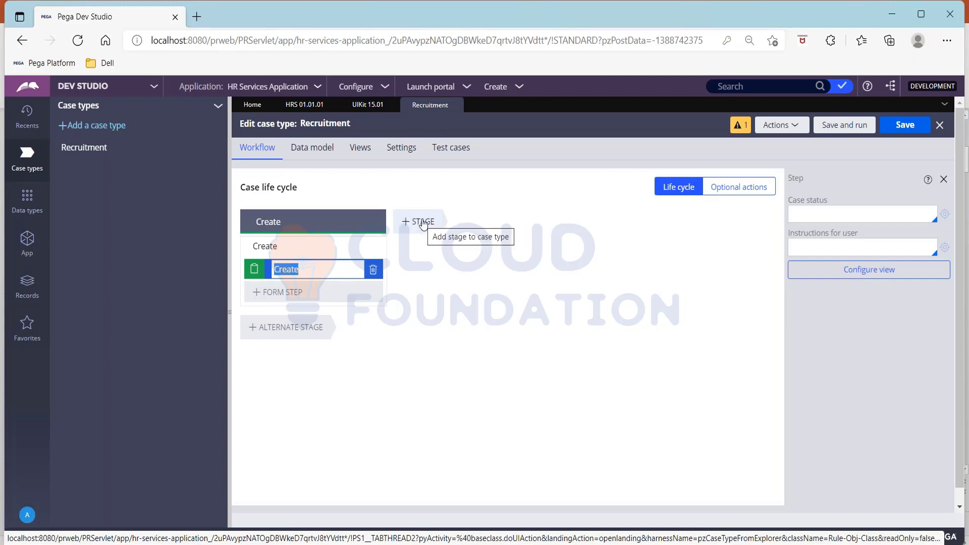
{"action": "left_click", "coordinate": [418, 221]}
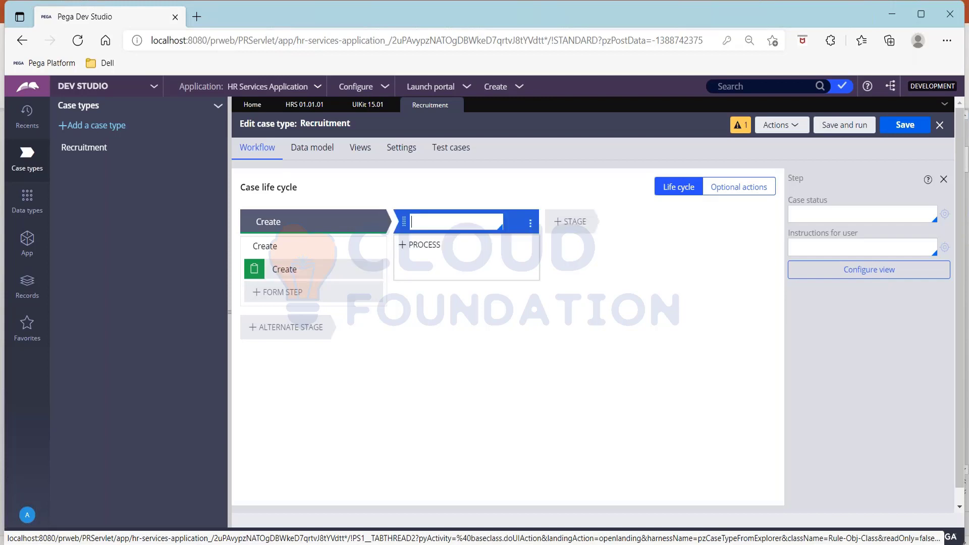
Name the second stage 'Submission' and add a 'Get Personal Info' step
{"action": "type", "text": "mission"}
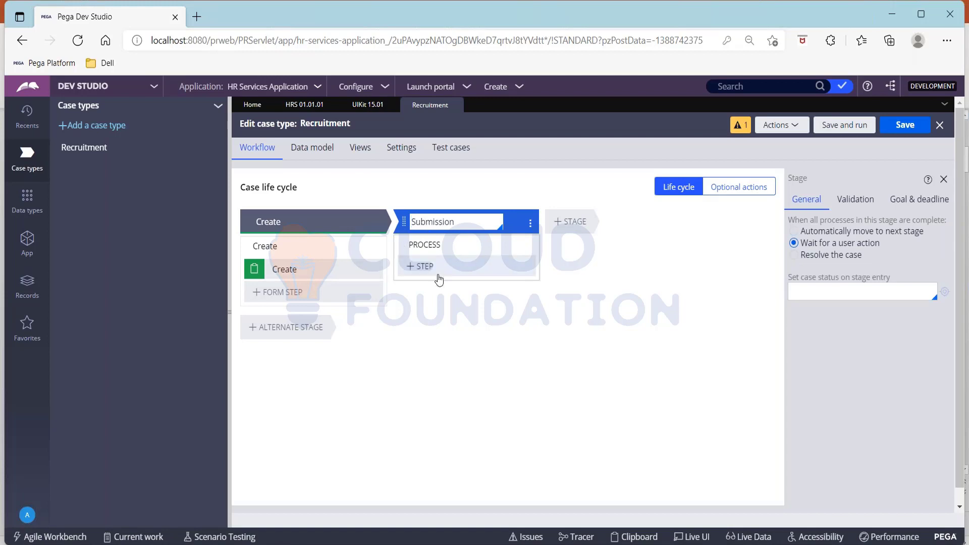
{"action": "left_click", "coordinate": [422, 266]}
{"action": "type", "text": "Get"}
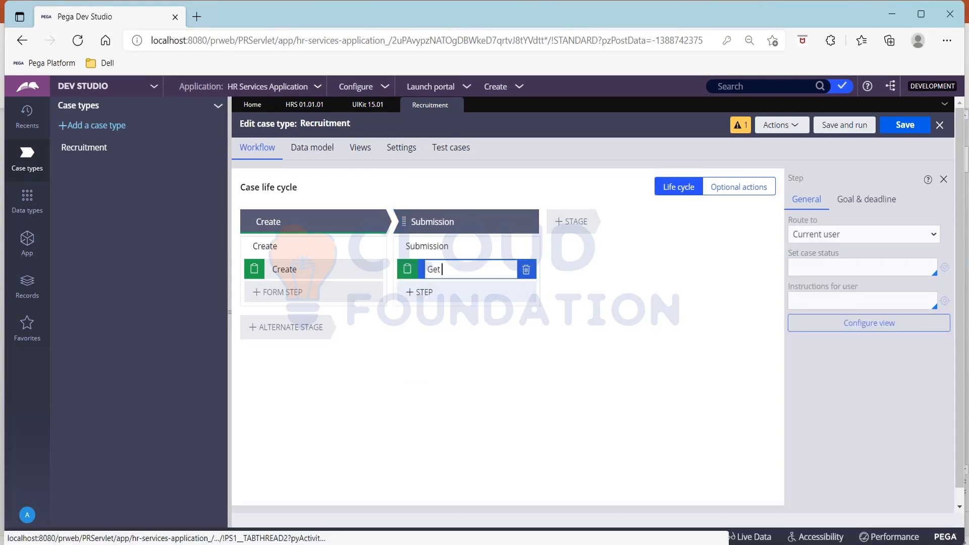
{"action": "type", "text": "Persola"}
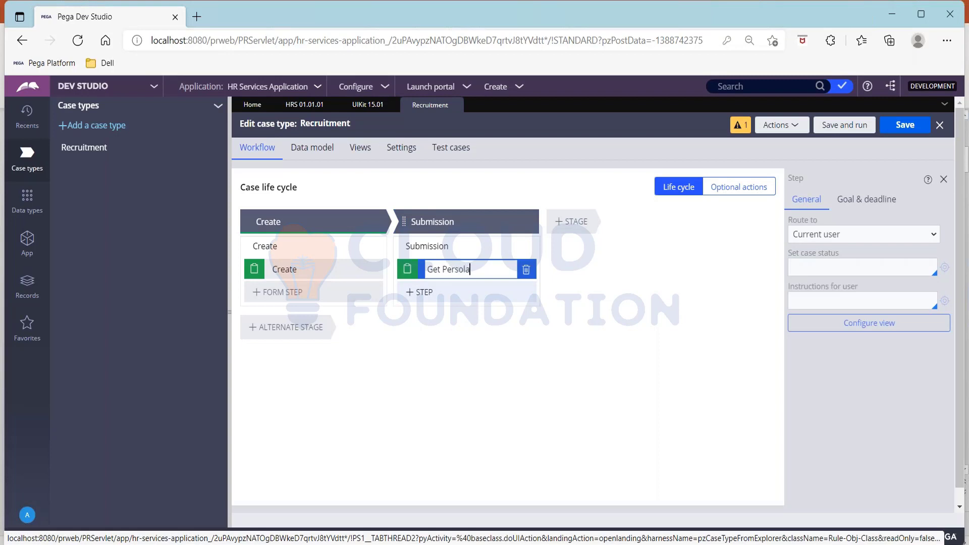
{"action": "key", "text": "Backspace"}
{"action": "type", "text": "nal Info"}
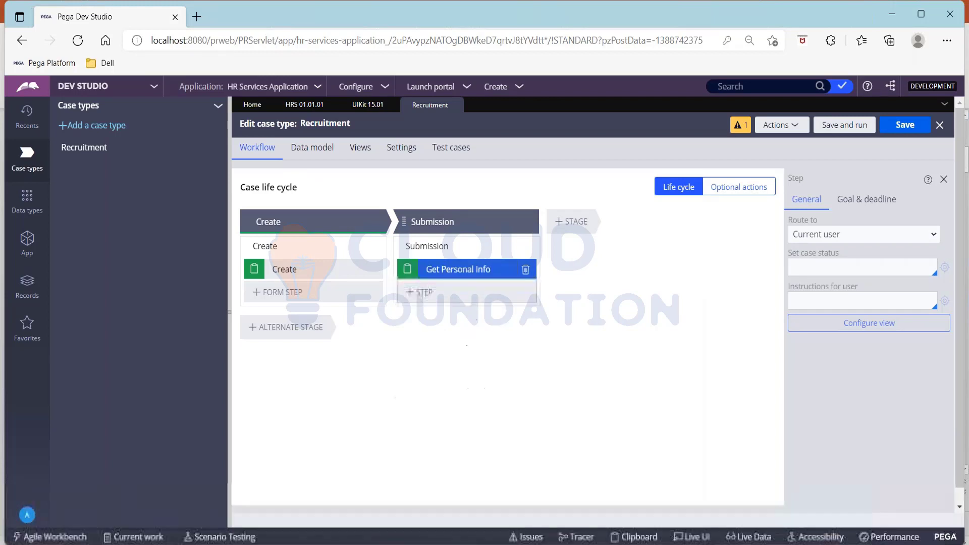
Add 'Get Educational Info' and 'Get Experience Info' steps to Submission
{"action": "type", "text": "Get Educational In"}
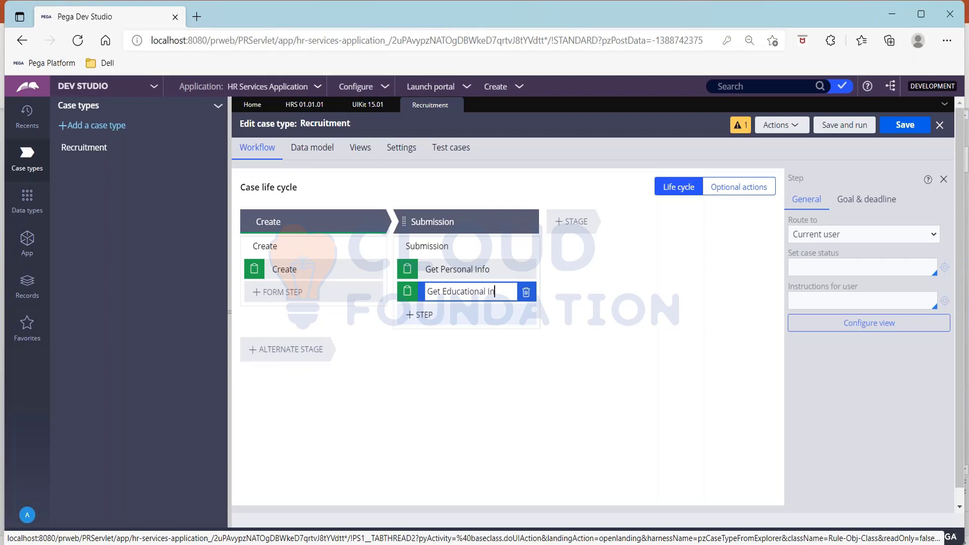
{"action": "left_click", "coordinate": [419, 315]}
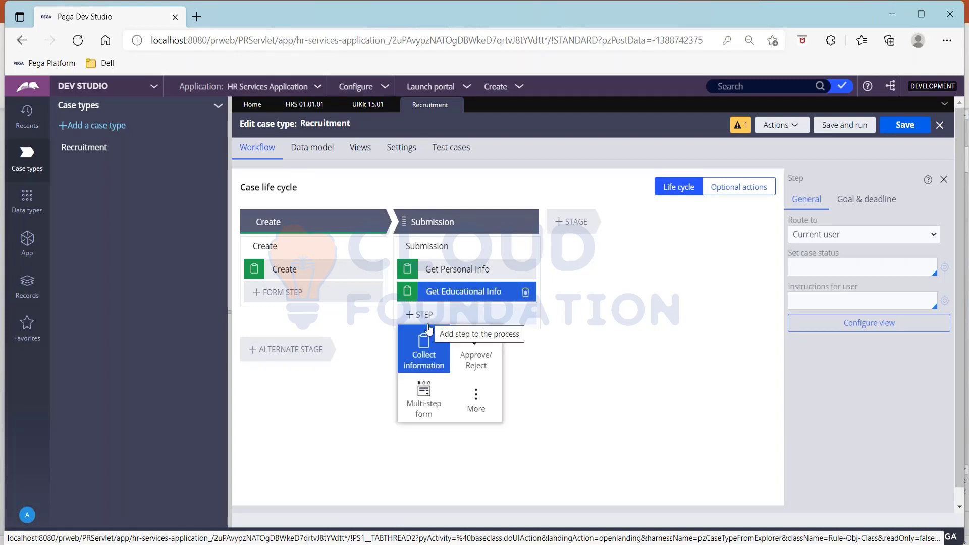
{"action": "left_click", "coordinate": [424, 360]}
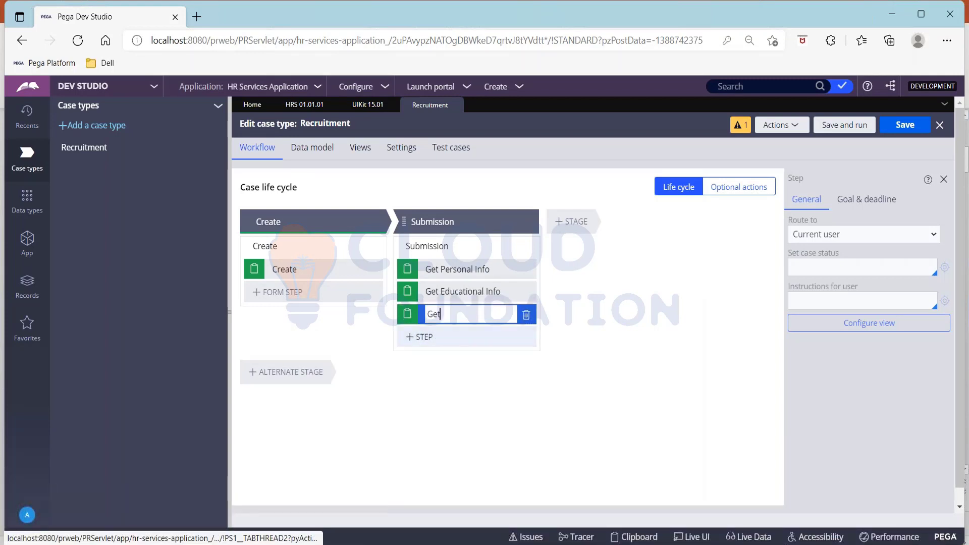
{"action": "type", "text": "EX"}
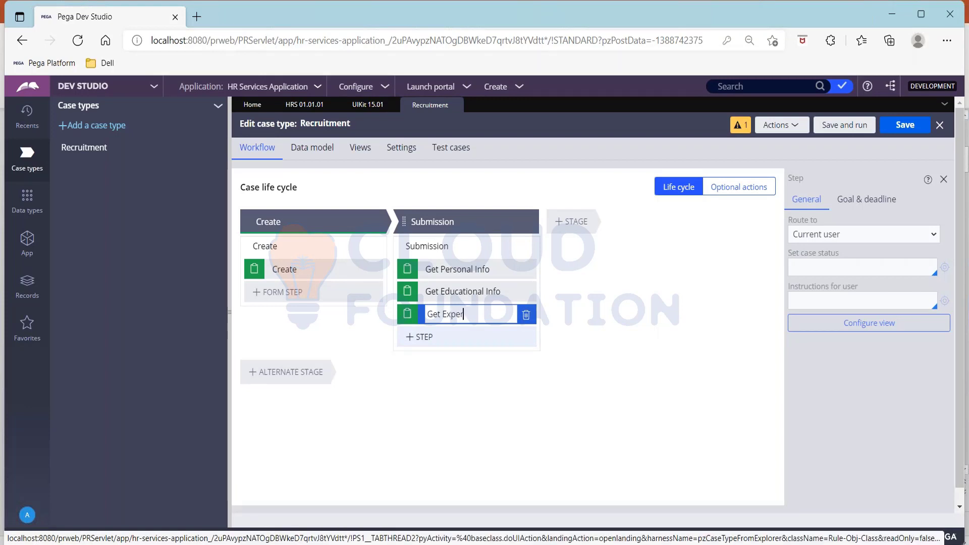
{"action": "type", "text": "ience Info"}
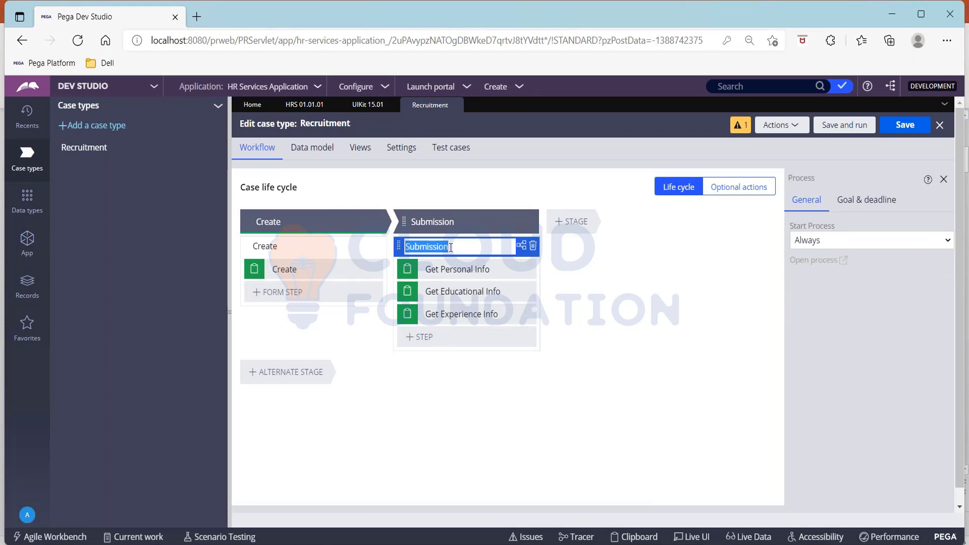
Rename the Submission stage's process to 'Collect Candidate Details'
{"action": "key", "text": "Delete"}
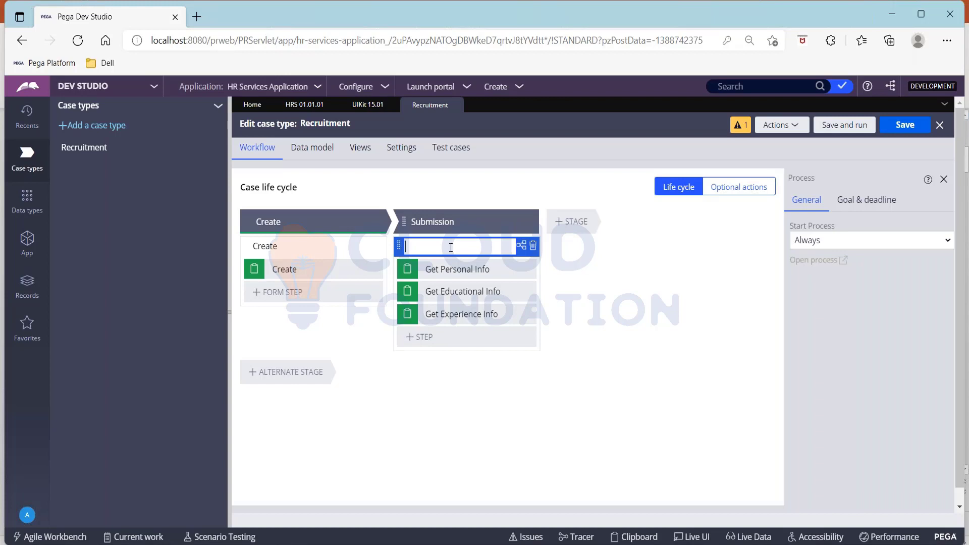
{"action": "type", "text": "Collect Perso"}
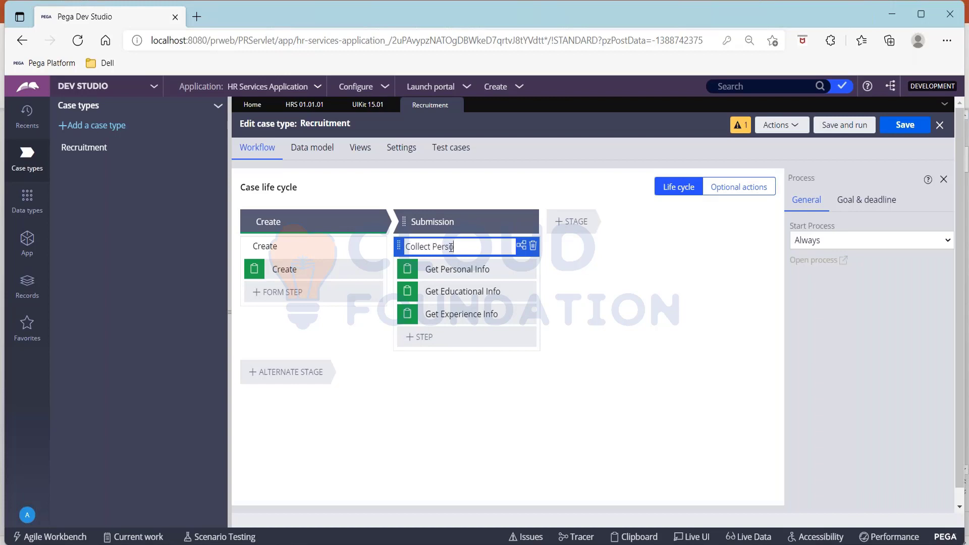
{"action": "key", "text": "Backspace"}
{"action": "type", "text": "Candidat"}
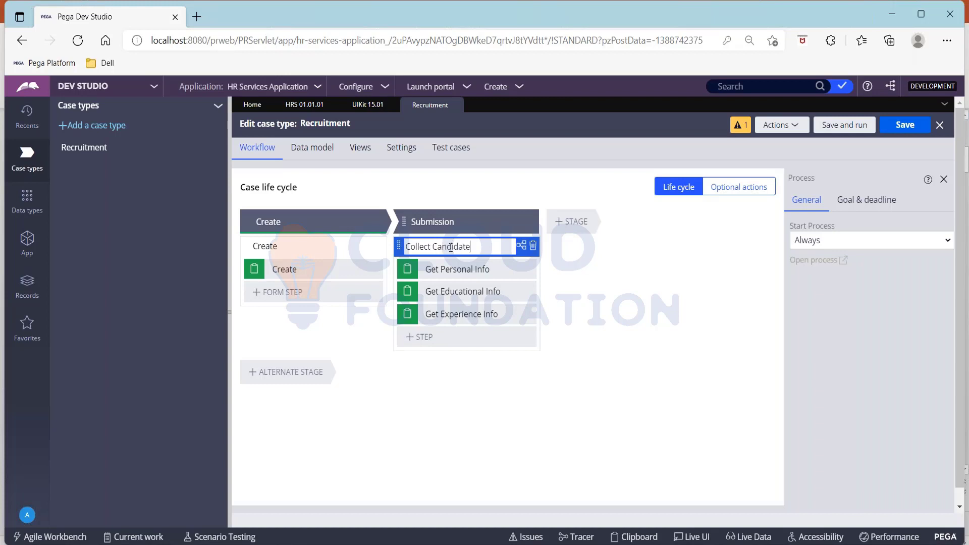
{"action": "type", "text": "Details"}
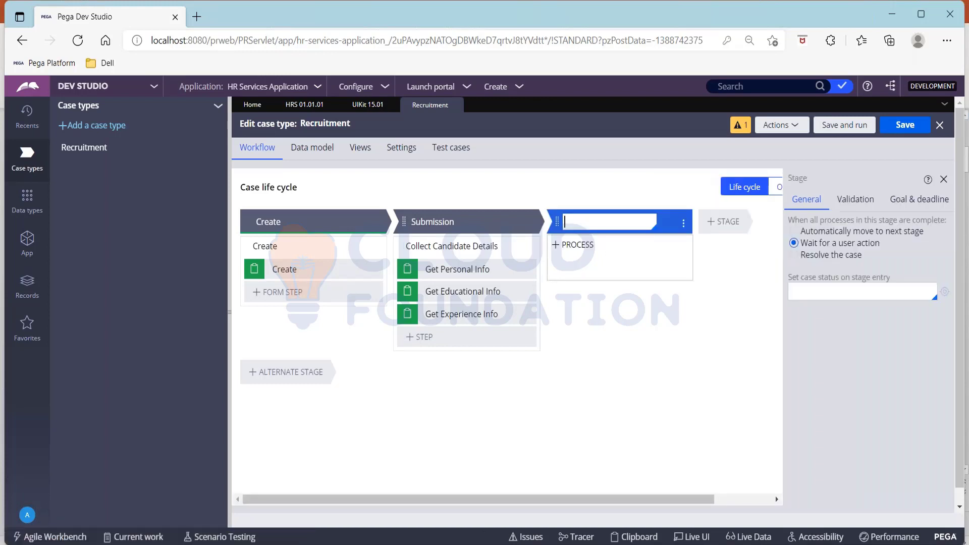
Name the third stage 'Interview' and add a Collect information step 'Written Test'
{"action": "type", "text": "Interview"}
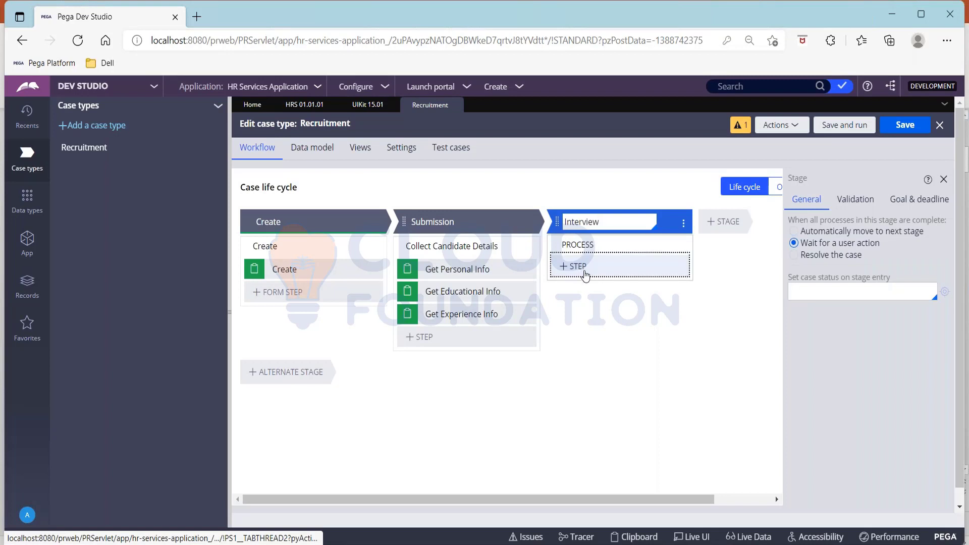
{"action": "left_click", "coordinate": [573, 266]}
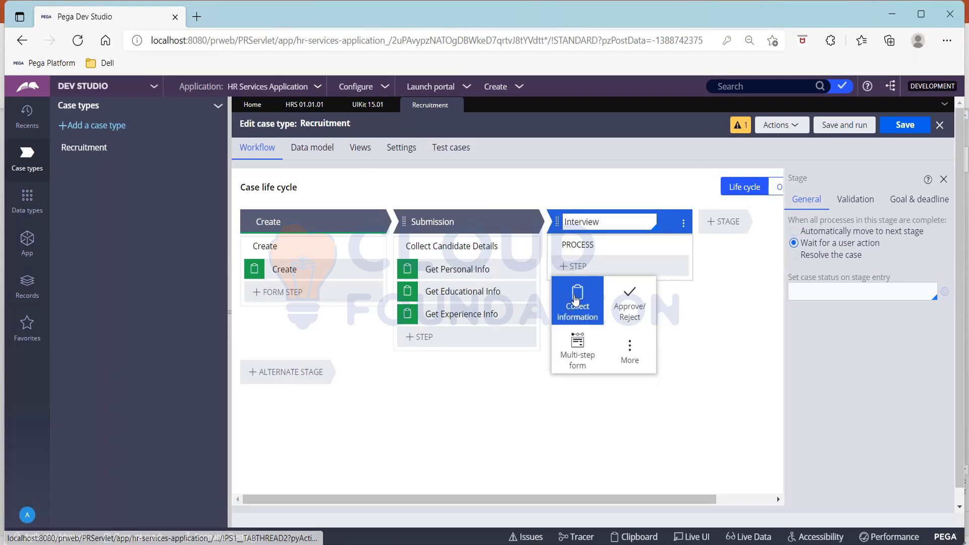
{"action": "left_click", "coordinate": [576, 301]}
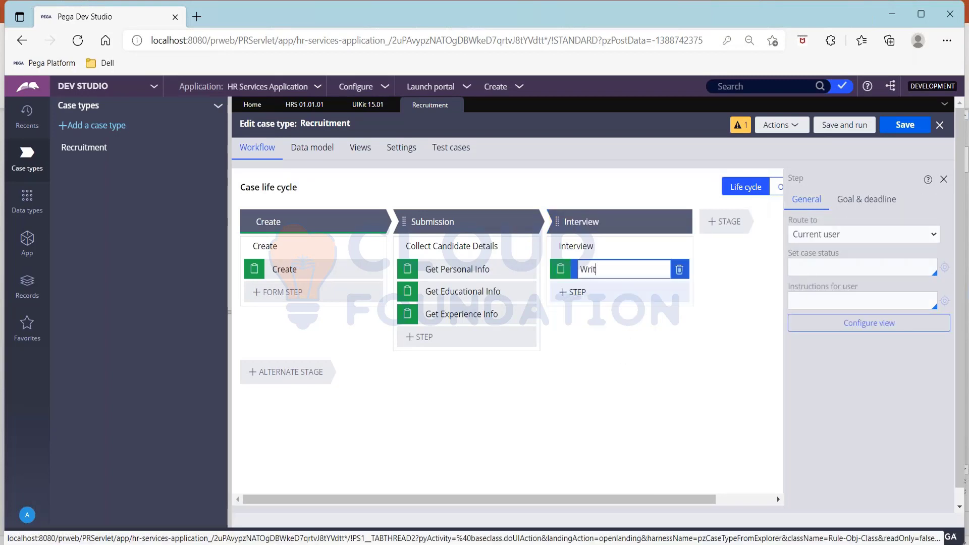
{"action": "type", "text": "ten Test"}
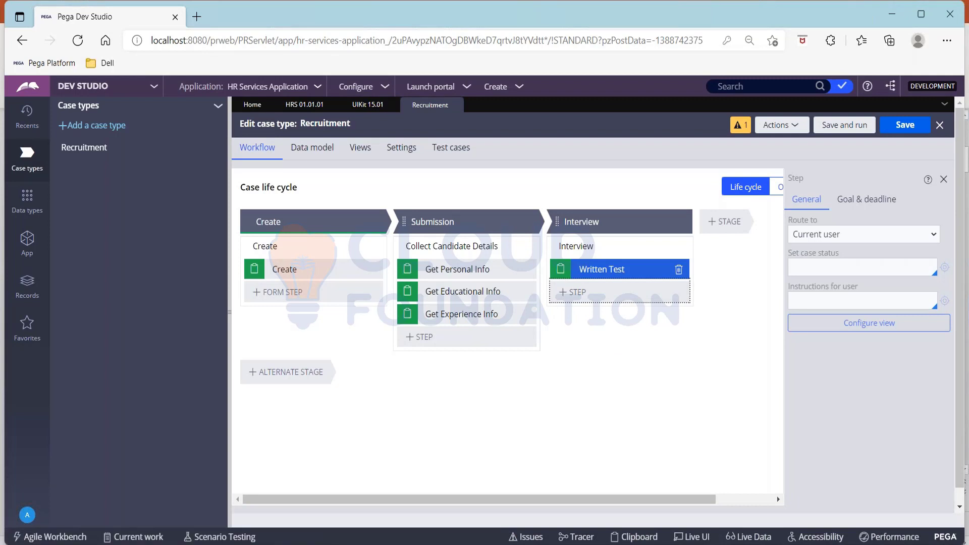
Add an Approve/Reject step 'Candidate Selected' and rename the process 'Conduct Interview'
{"action": "left_click", "coordinate": [571, 292]}
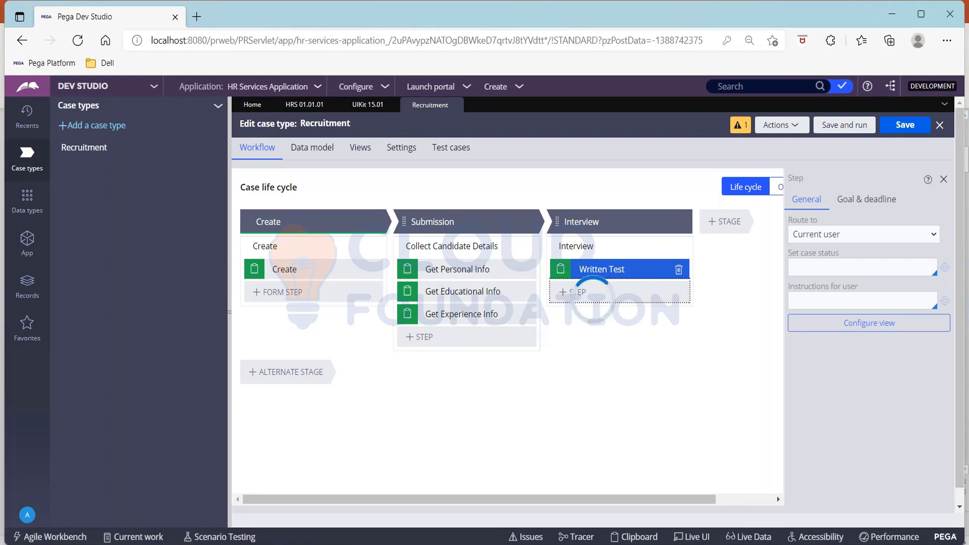
{"action": "left_click", "coordinate": [580, 291]}
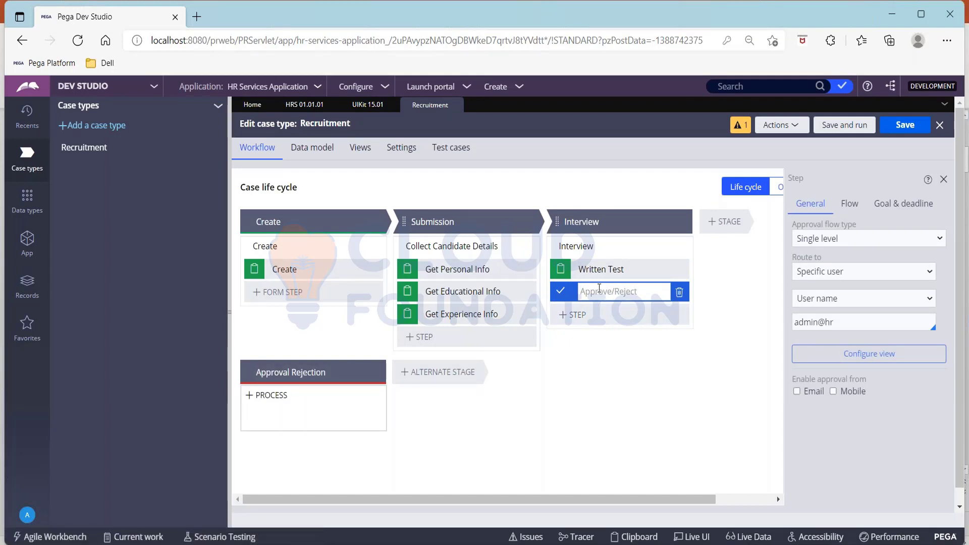
{"action": "type", "text": "Candidate Selected"}
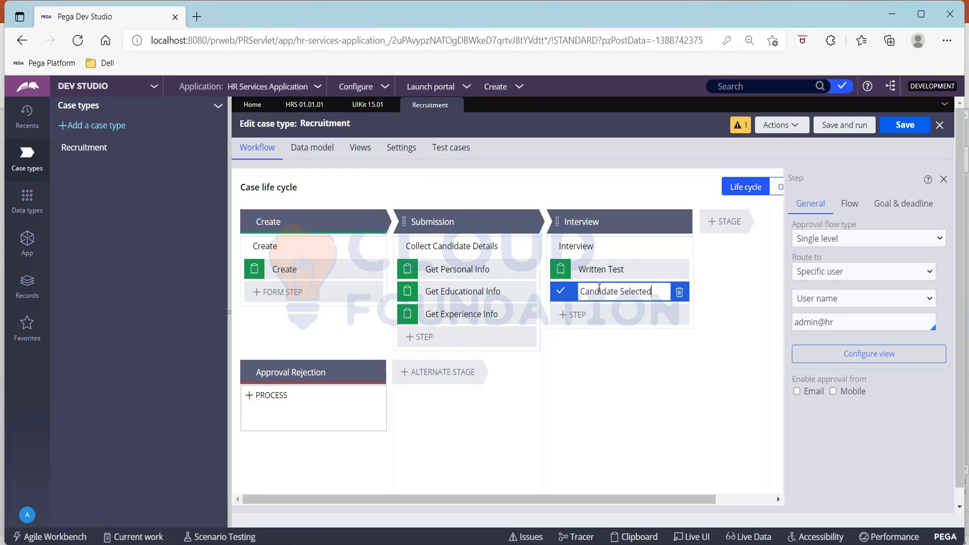
{"action": "left_click", "coordinate": [581, 245]}
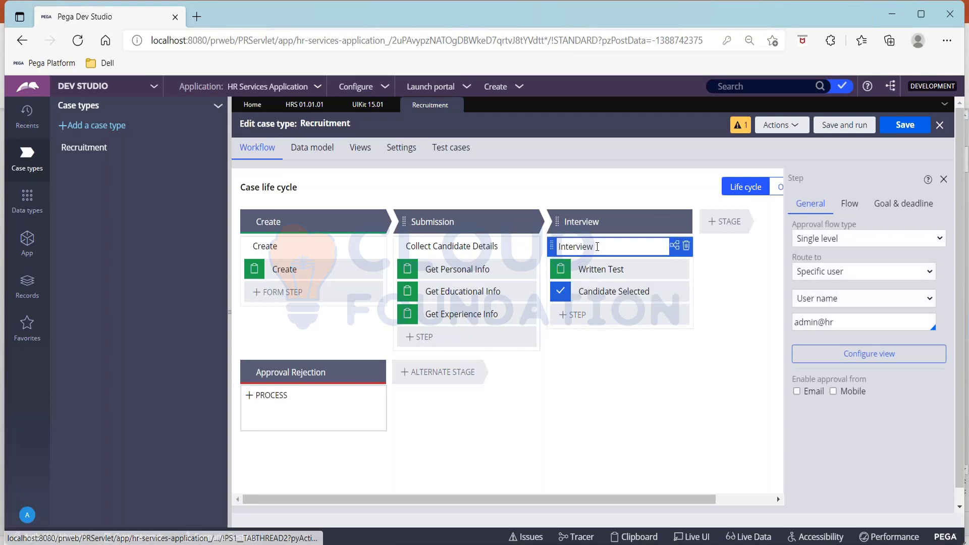
{"action": "left_click", "coordinate": [574, 246]}
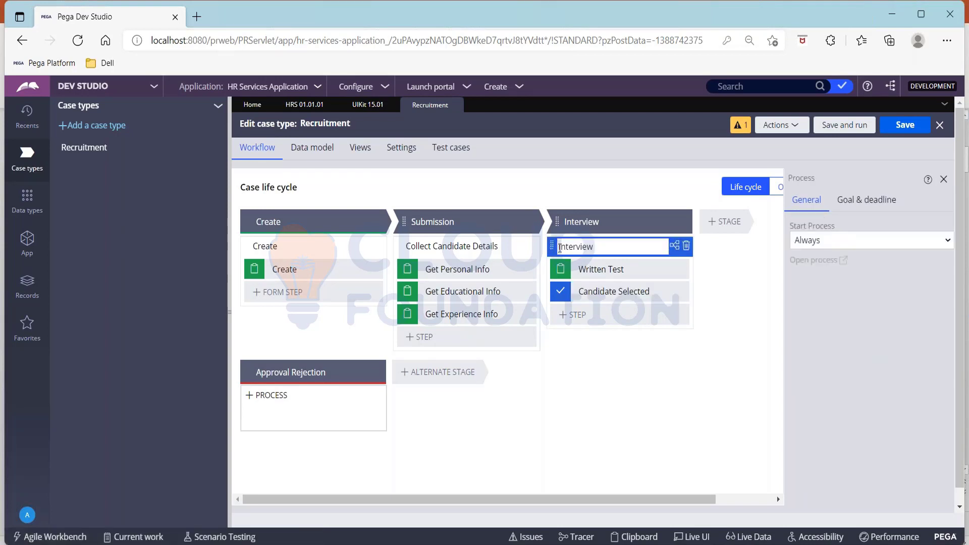
{"action": "type", "text": "Conduct Interview"}
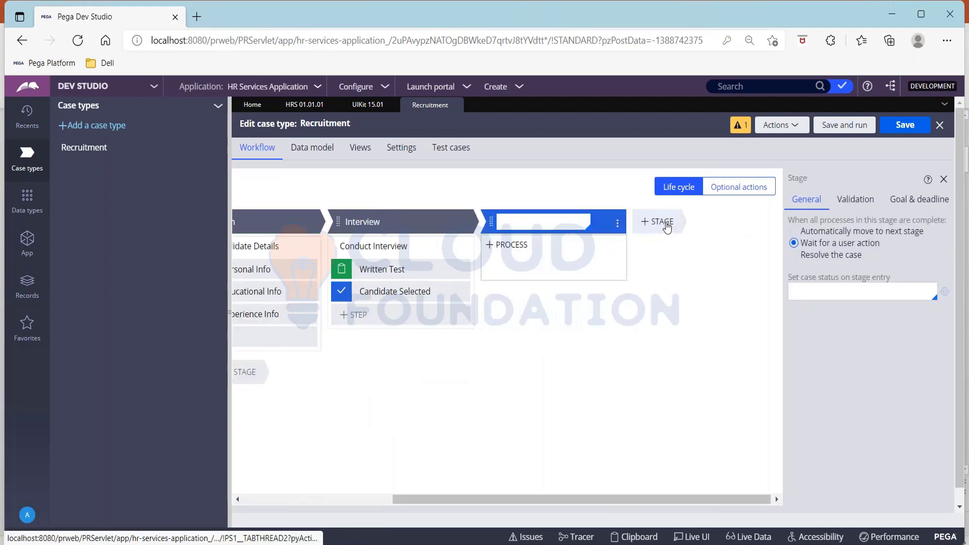
Name the fourth stage 'Release Offer' and add a Send email step 'Send Offer email'
{"action": "type", "text": "Release Offer"}
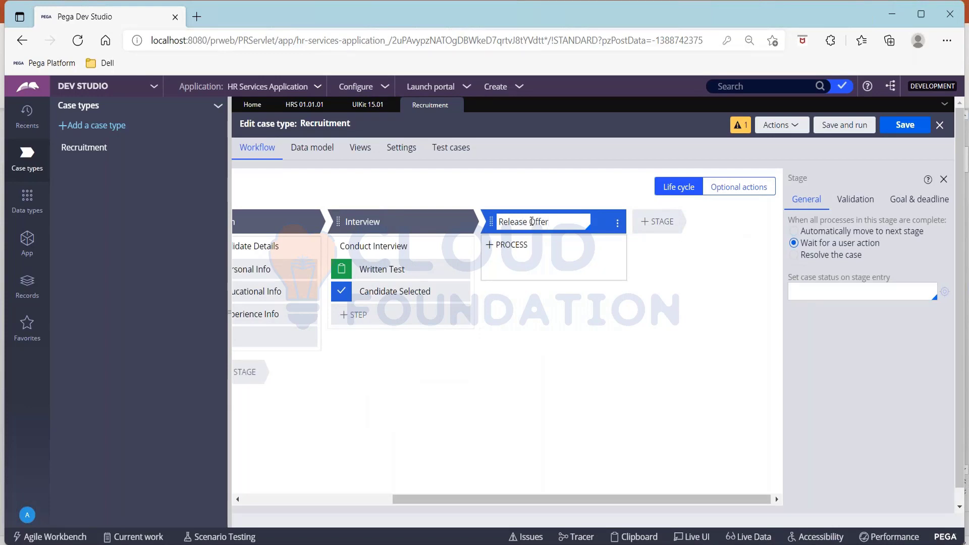
{"action": "left_click", "coordinate": [506, 245]}
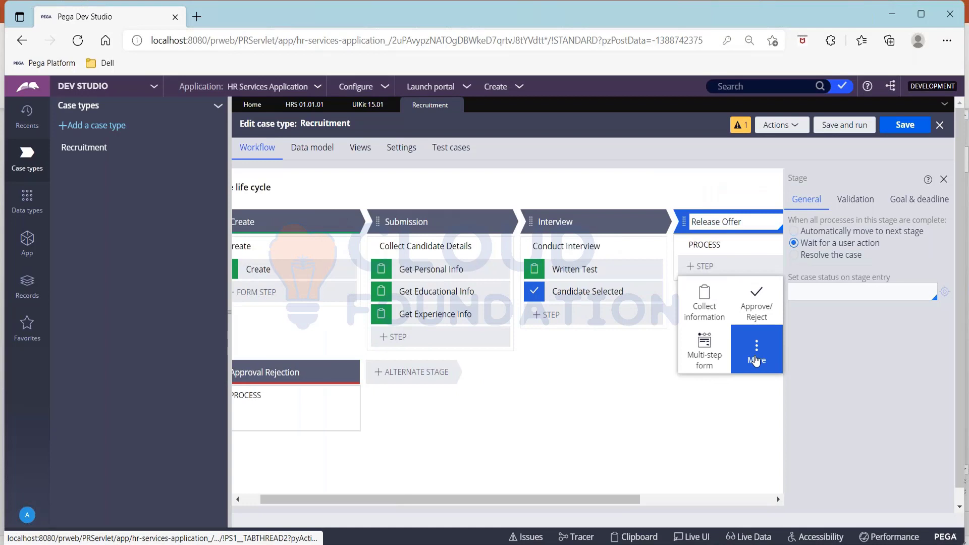
{"action": "left_click", "coordinate": [756, 349]}
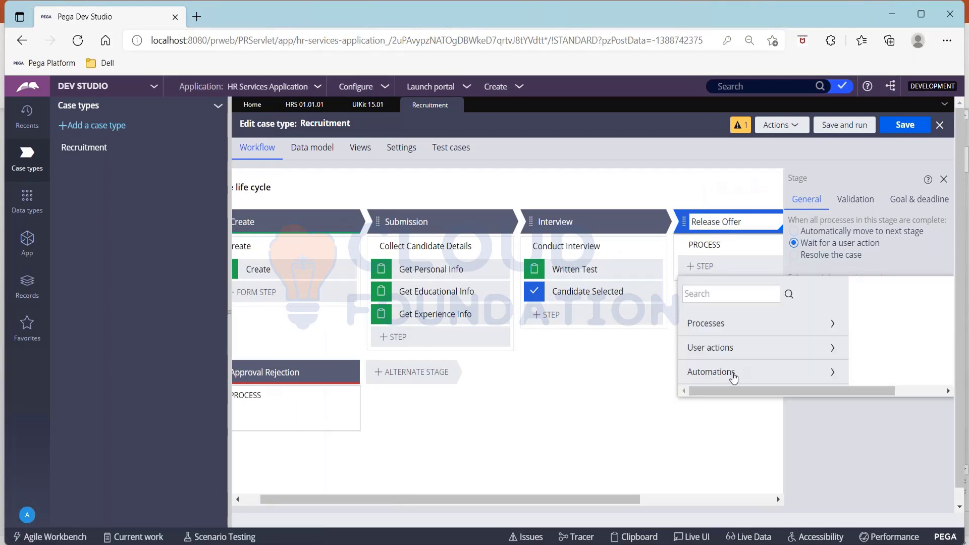
{"action": "left_click", "coordinate": [710, 371]}
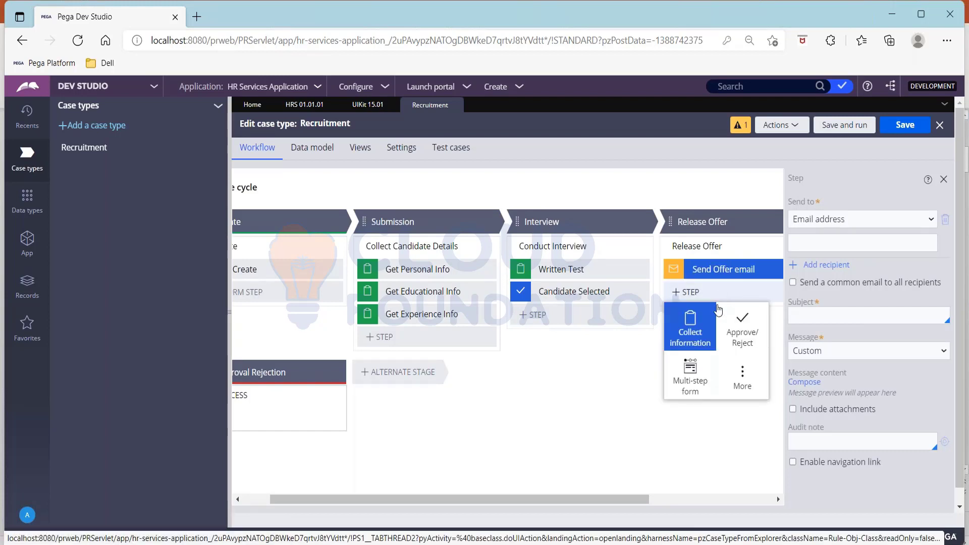
Add a Collect information step 'Collect Feedback' to Release Offer
{"action": "left_click", "coordinate": [688, 326]}
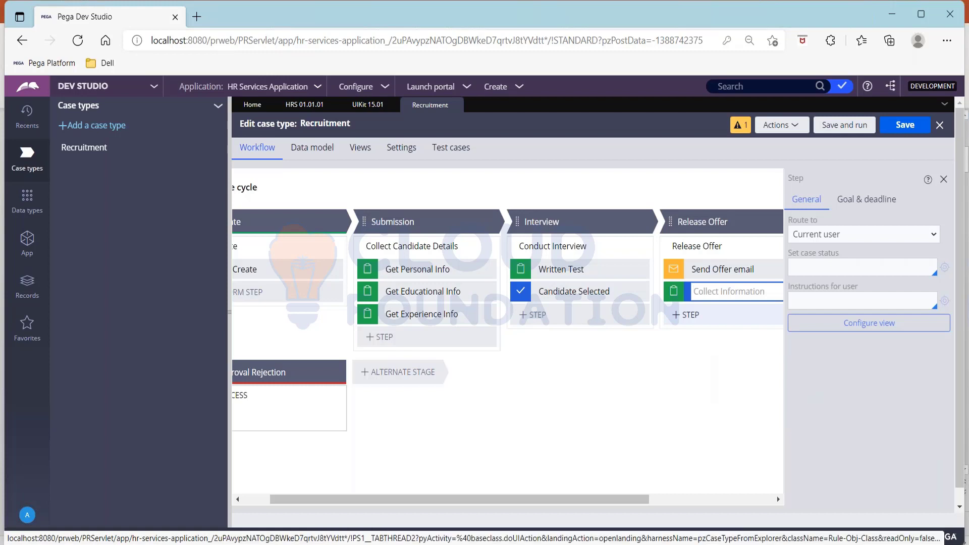
{"action": "type", "text": "Collect Fe"}
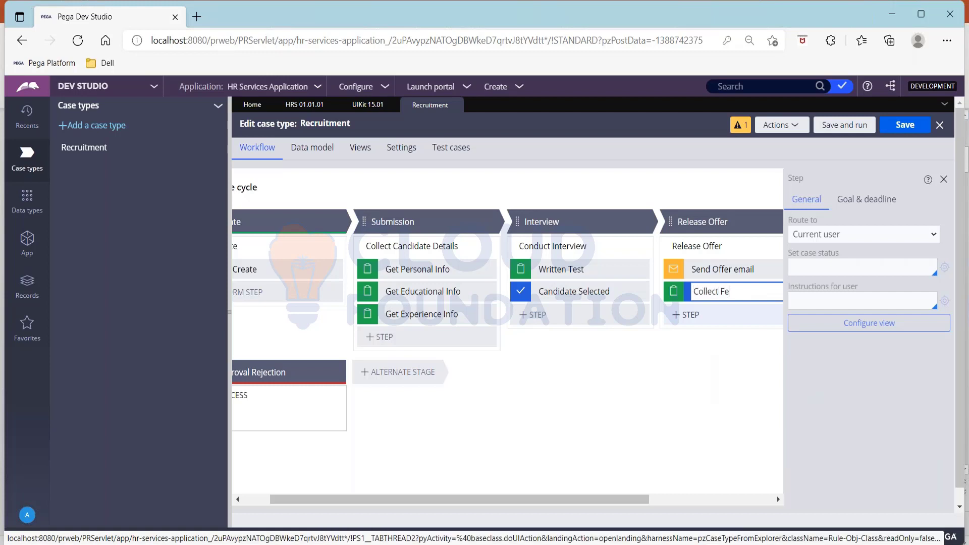
{"action": "type", "text": "edback"}
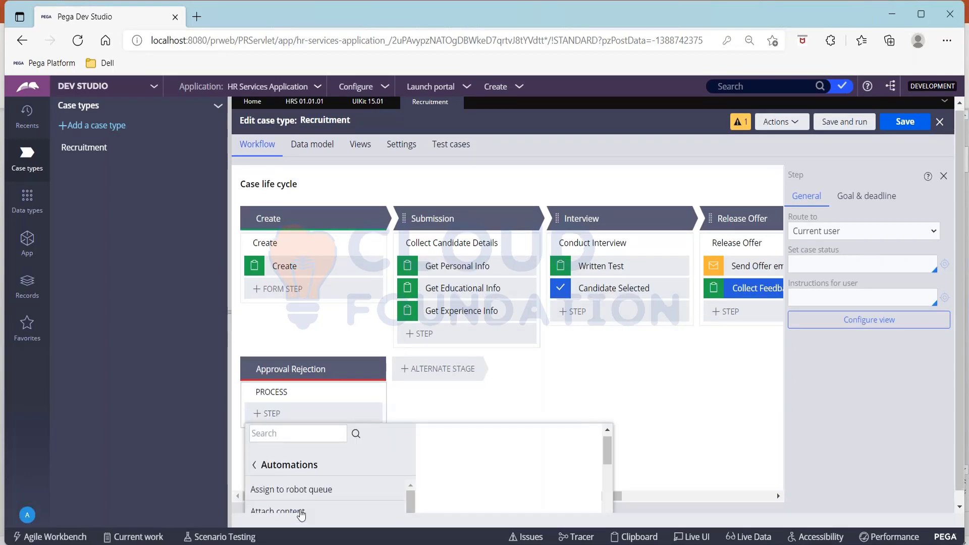
{"action": "mouse_move", "coordinate": [427, 459]}
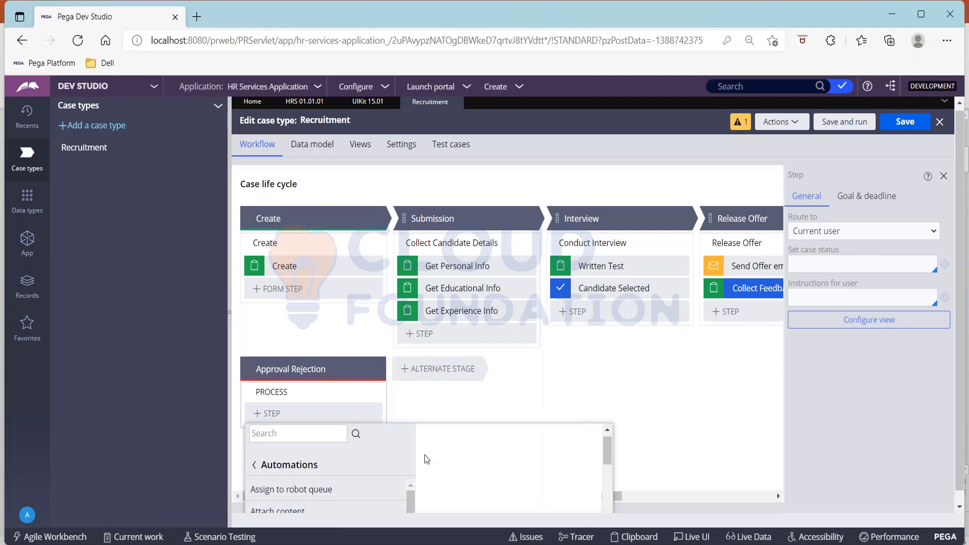
In Approval Rejection, add Send email 'Send Rejection email' and Collect information 'Collect Feedback'
{"action": "scroll", "scroll_direction": "down", "scroll_amount": 3}
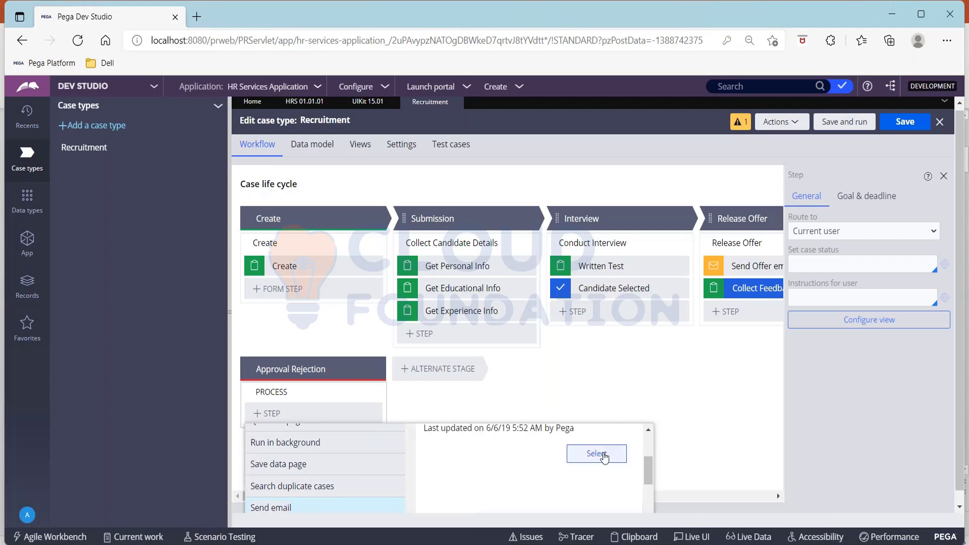
{"action": "left_click", "coordinate": [595, 454]}
{"action": "type", "text": "Send Rejection email"}
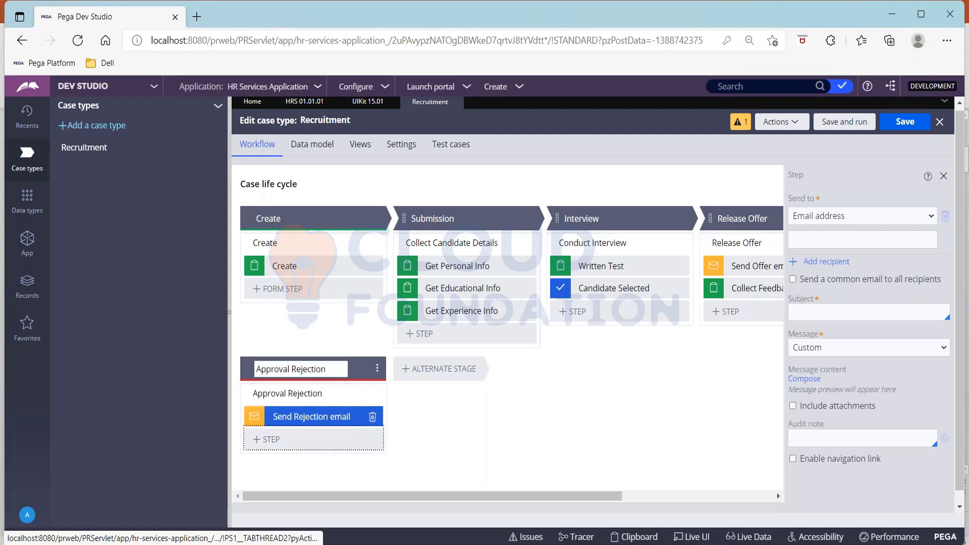
{"action": "type", "text": "Collect Feedbac"}
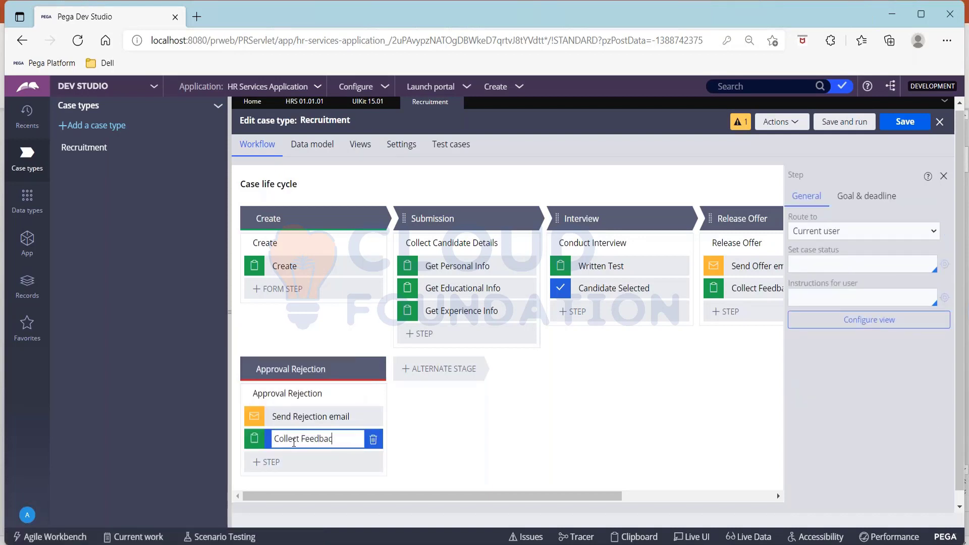
{"action": "type", "text": "k"}
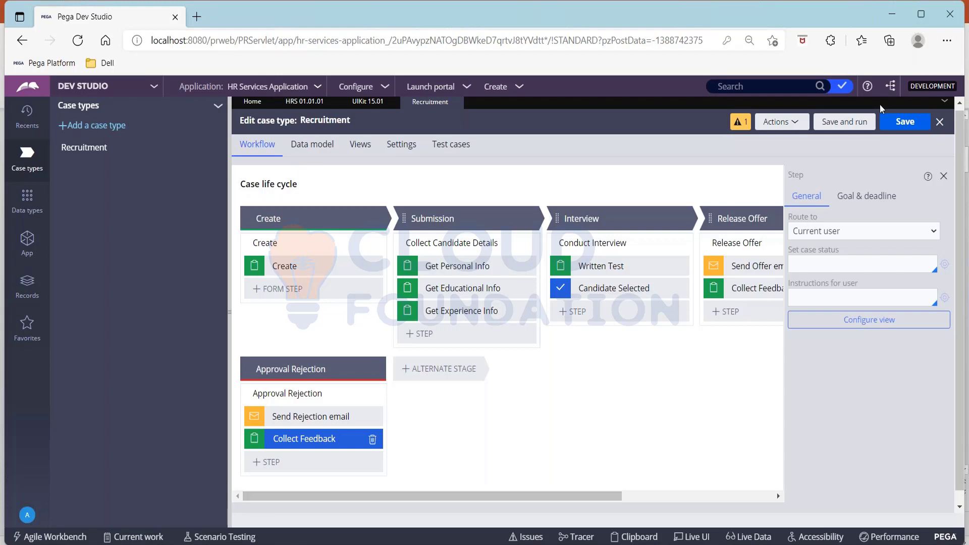
Save the Recruitment case type with its Submission, Interview, Release Offer and Approval Rejection stages
{"action": "left_click", "coordinate": [904, 121]}
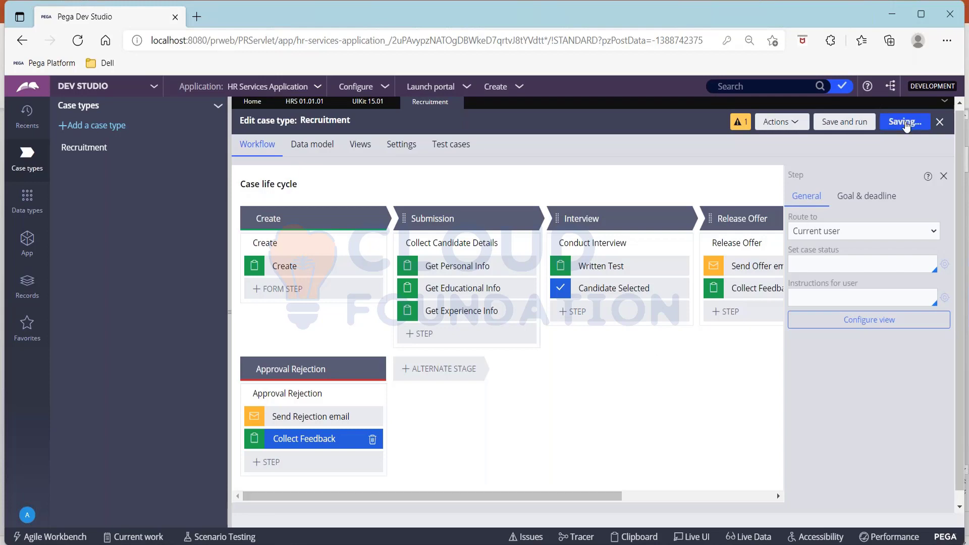